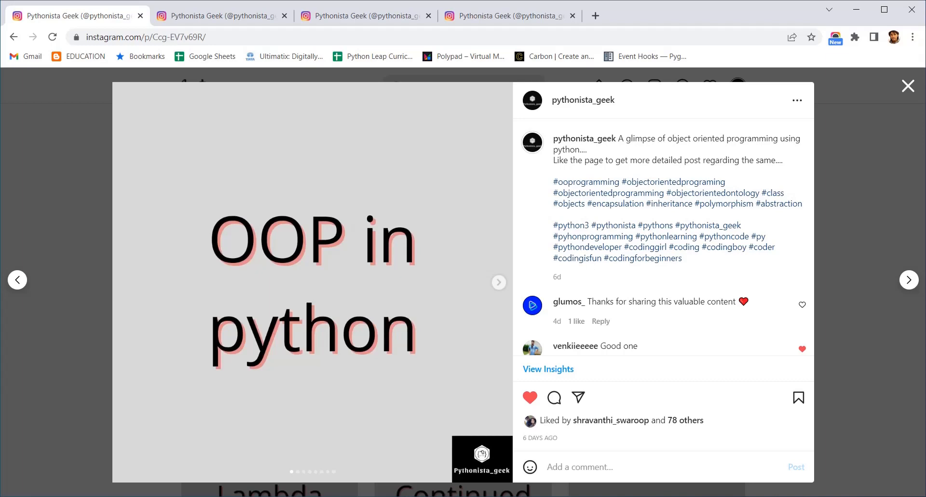
{"action": "mouse_move", "coordinate": [474, 248]}
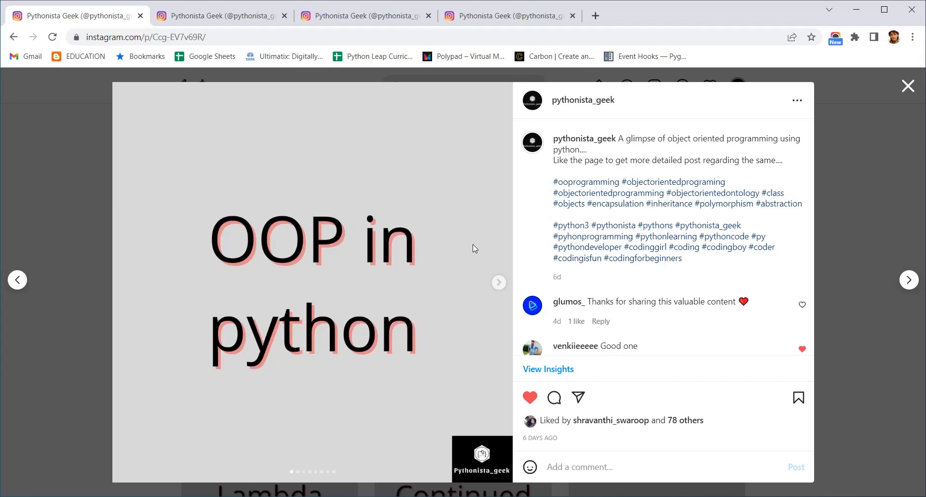
- Advance the carousel two slides to the Procedural Programming recipe slide
{"action": "left_click", "coordinate": [498, 282]}
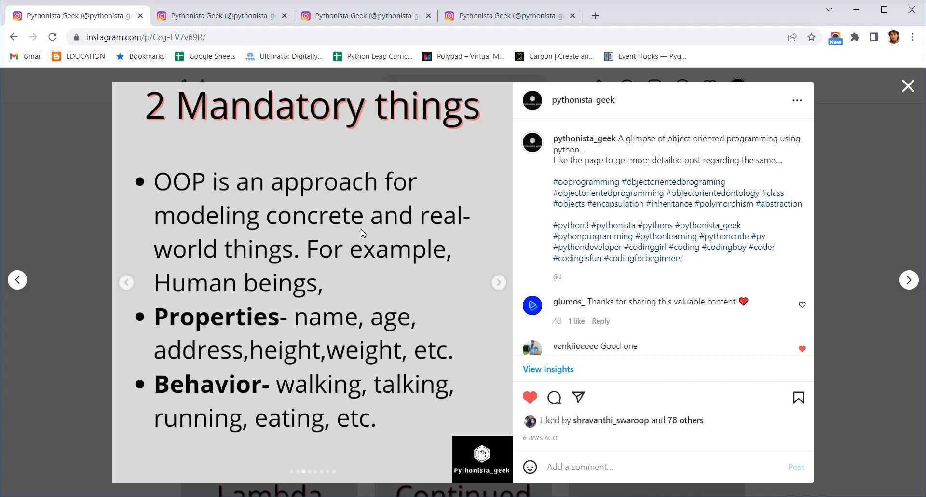
{"action": "mouse_move", "coordinate": [465, 266]}
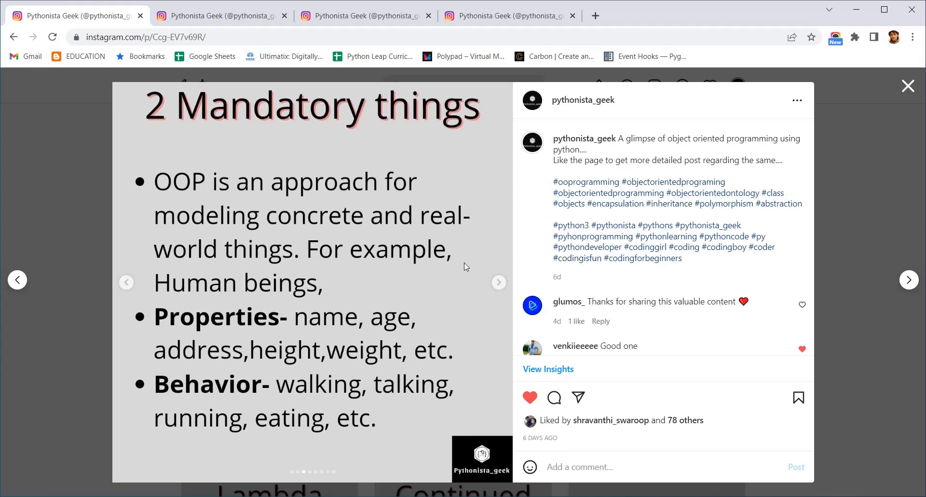
{"action": "left_click", "coordinate": [498, 281]}
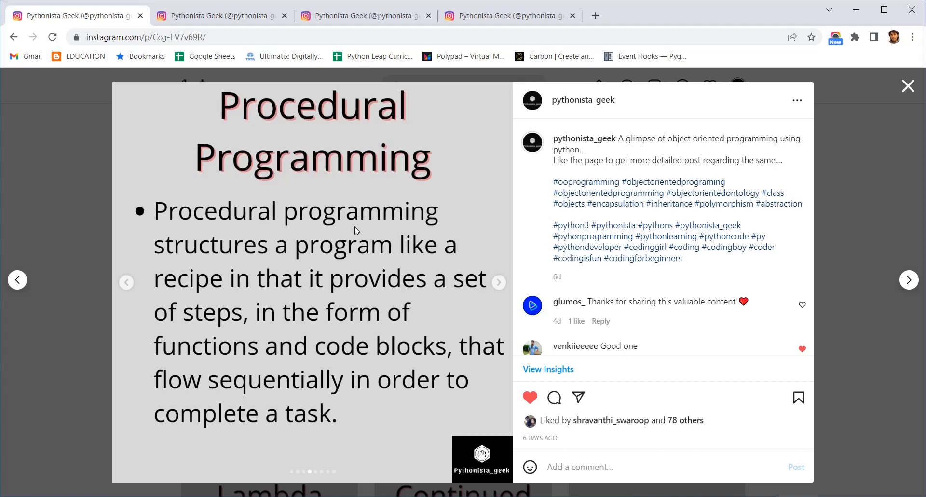
{"action": "mouse_move", "coordinate": [529, 283]}
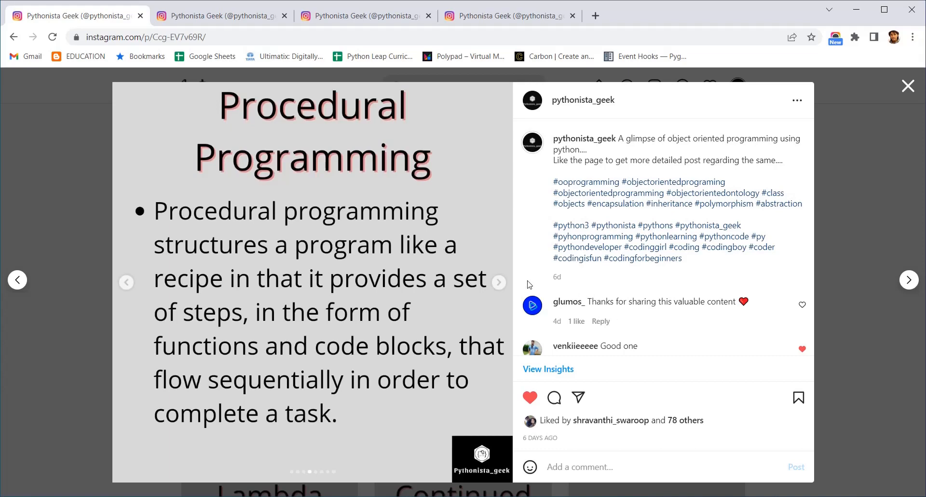
- Advance past the Main concepts slide toward the Advantages slide on code reuse
{"action": "left_click", "coordinate": [499, 282]}
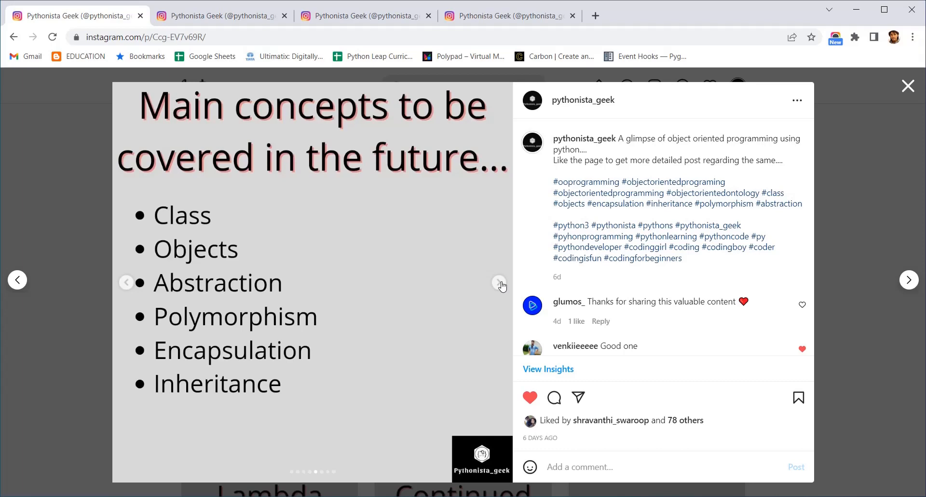
{"action": "left_click", "coordinate": [500, 283]}
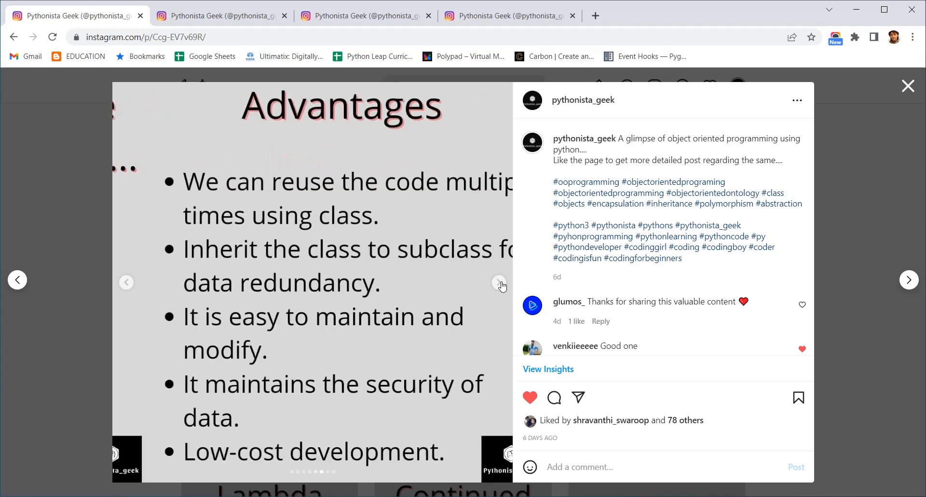
{"action": "left_click", "coordinate": [499, 281]}
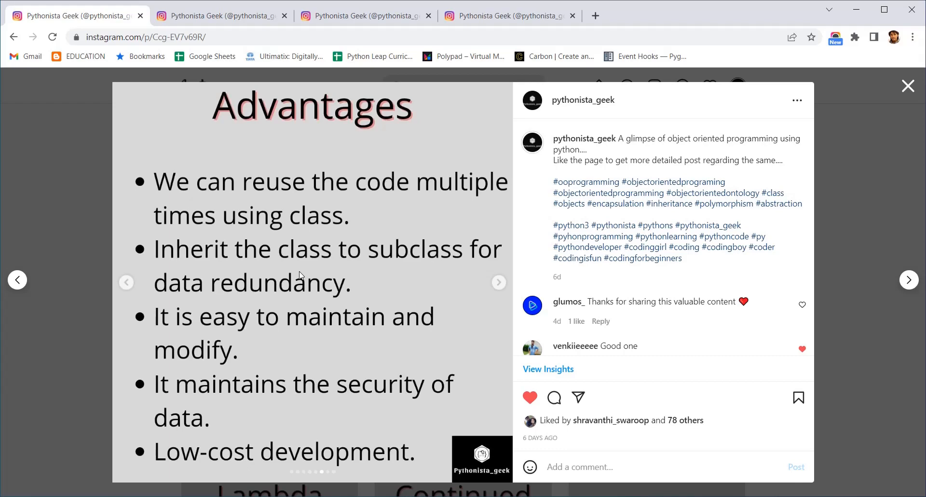
{"action": "mouse_move", "coordinate": [492, 247]}
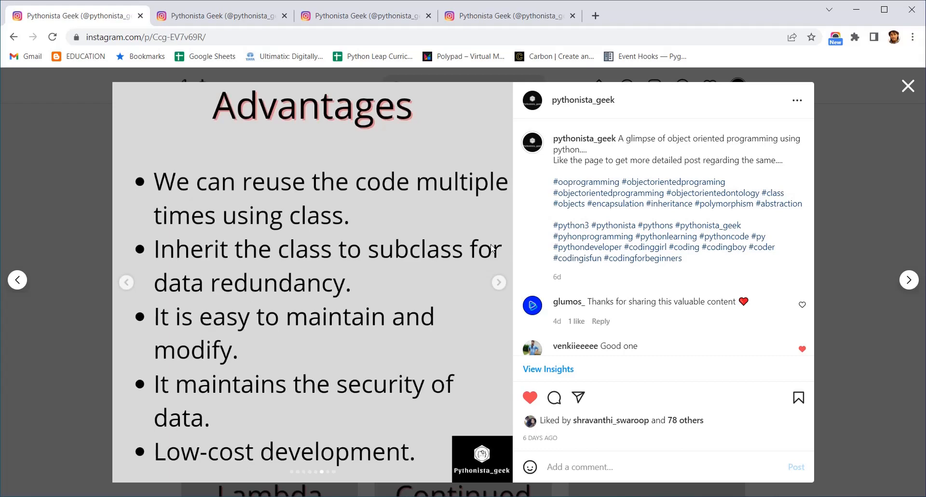
- Advance to the Disadvantages slide: larger size, more effort, slower speed, learning curve
{"action": "left_click", "coordinate": [498, 281]}
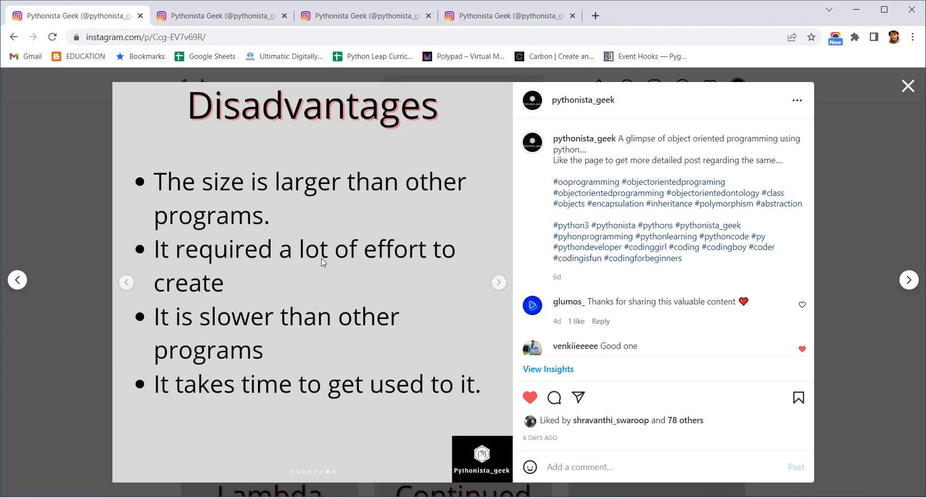
{"action": "mouse_move", "coordinate": [499, 282]}
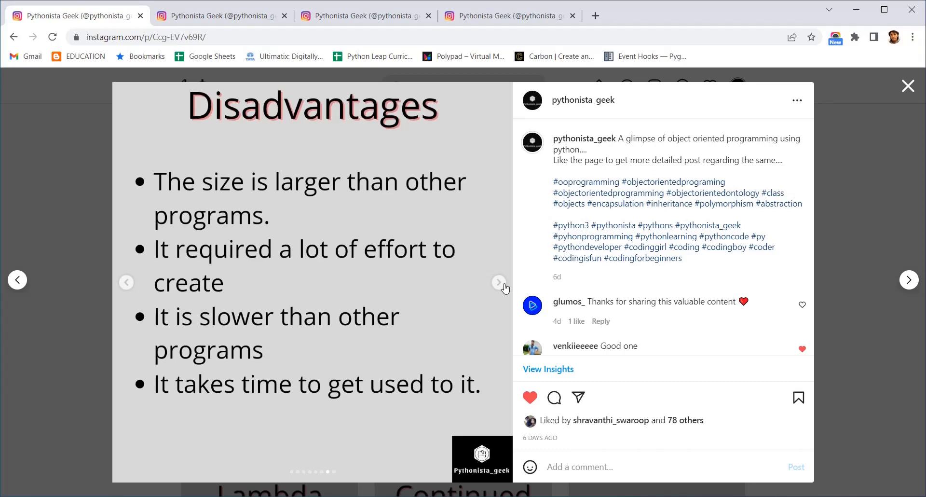
- Show the closing follow-Pythonista_geek slide, then return to the main concepts slide
{"action": "left_click", "coordinate": [498, 282]}
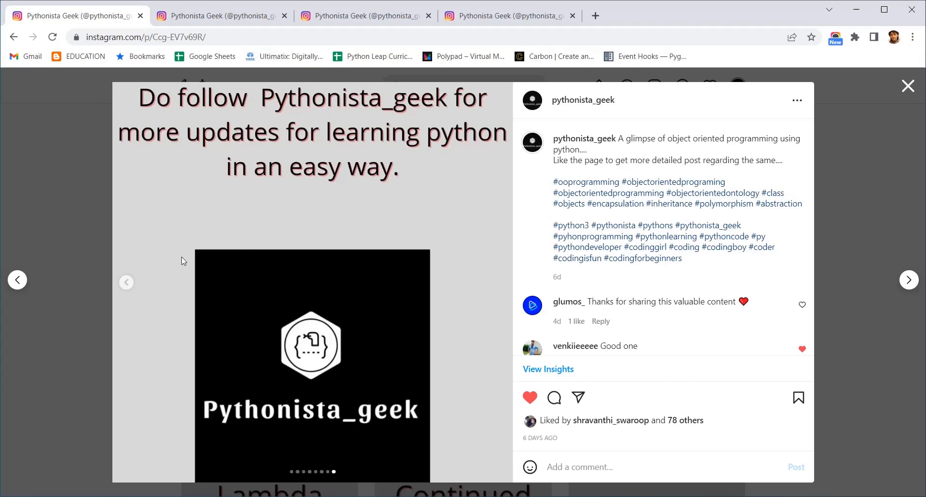
{"action": "left_click", "coordinate": [908, 280]}
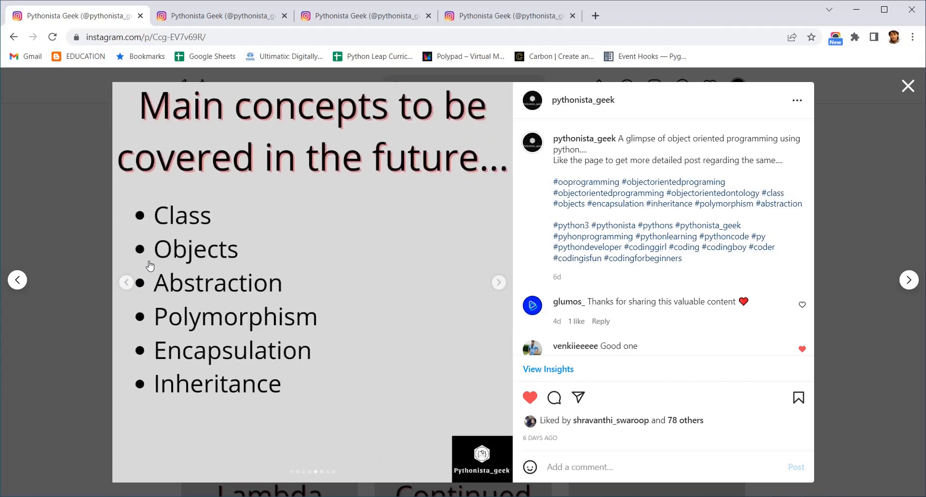
{"action": "mouse_move", "coordinate": [282, 289]}
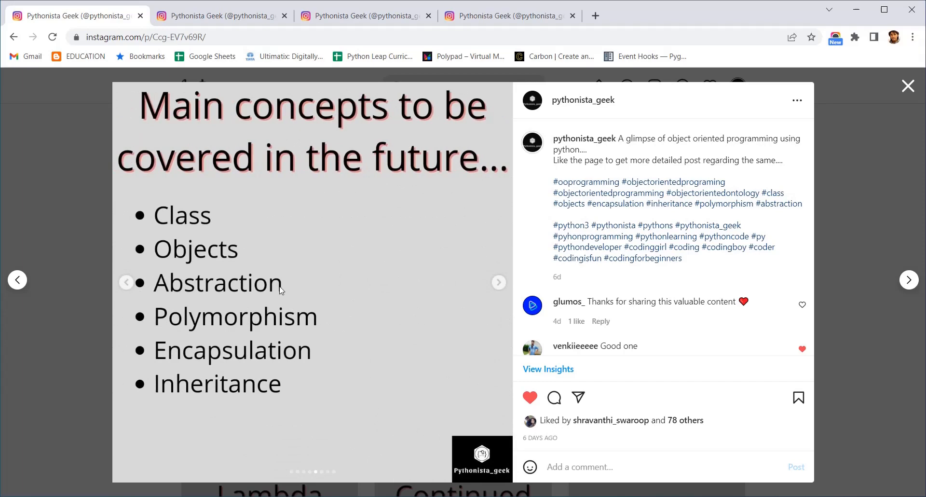